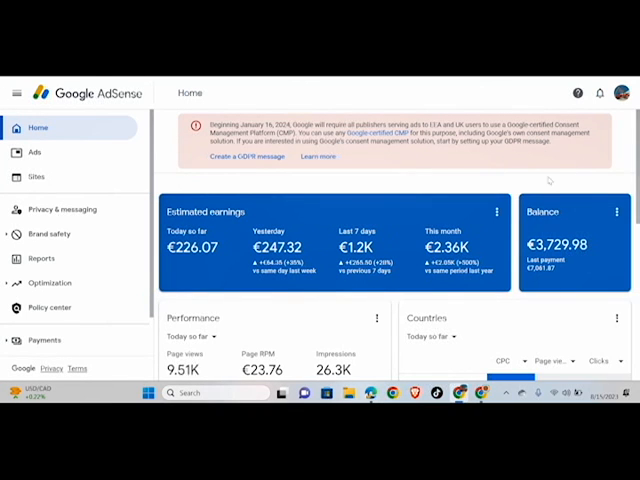
Scroll down the euro account's Home dashboard.
{"action": "scroll", "scroll_direction": "down", "scroll_amount": 3}
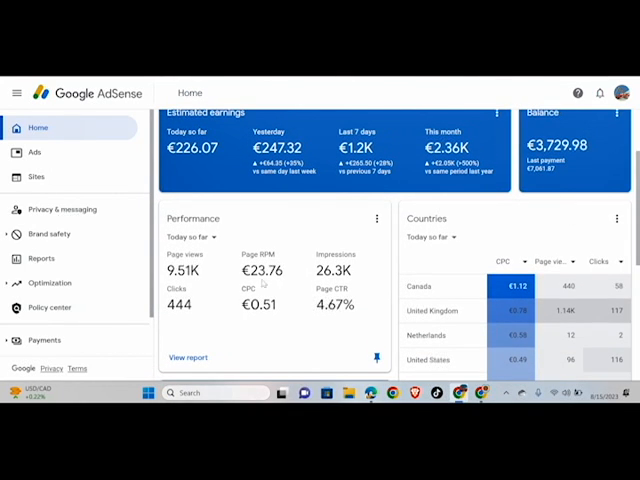
{"action": "mouse_move", "coordinate": [203, 296]}
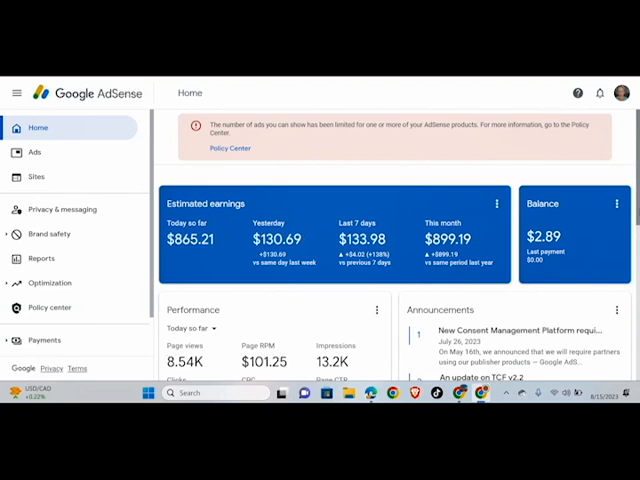
Scroll through the $865.21 account's earnings, balance and performance cards.
{"action": "scroll", "scroll_direction": "down", "scroll_amount": 3}
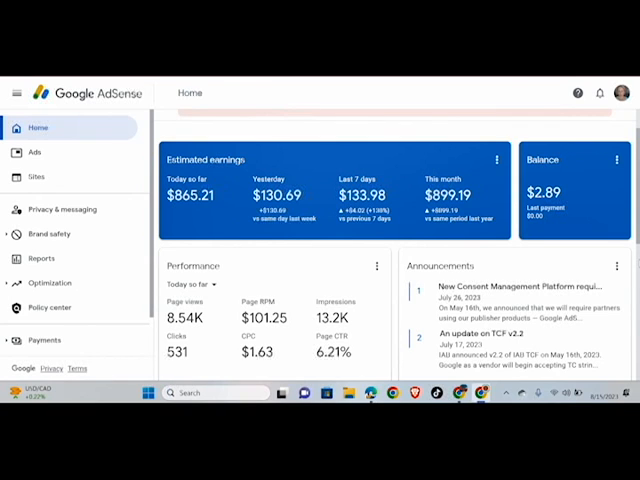
{"action": "mouse_move", "coordinate": [601, 153]}
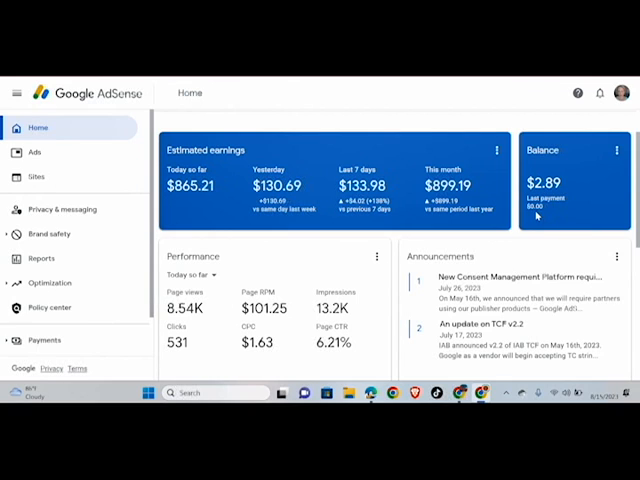
{"action": "mouse_move", "coordinate": [505, 263]}
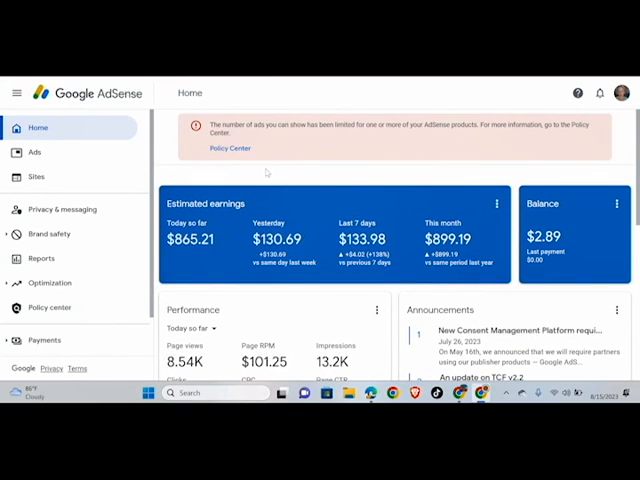
{"action": "mouse_move", "coordinate": [256, 178]}
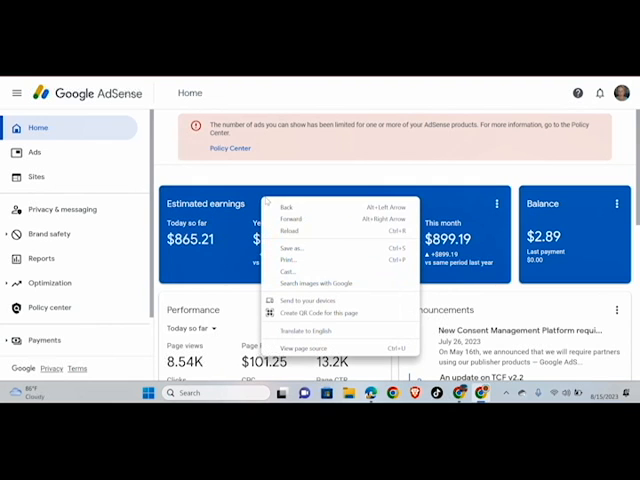
{"action": "left_click", "coordinate": [290, 218]}
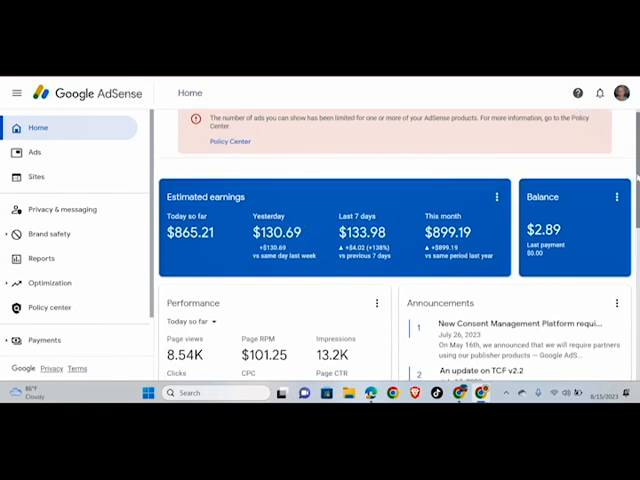
{"action": "scroll", "scroll_direction": "down", "scroll_amount": 3}
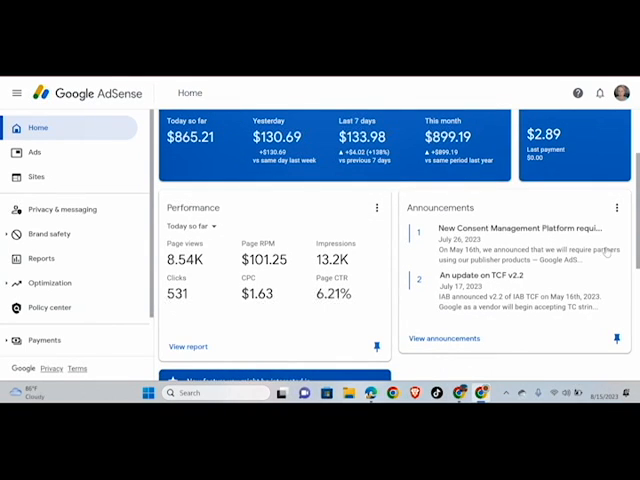
{"action": "scroll", "scroll_direction": "down", "scroll_amount": 3}
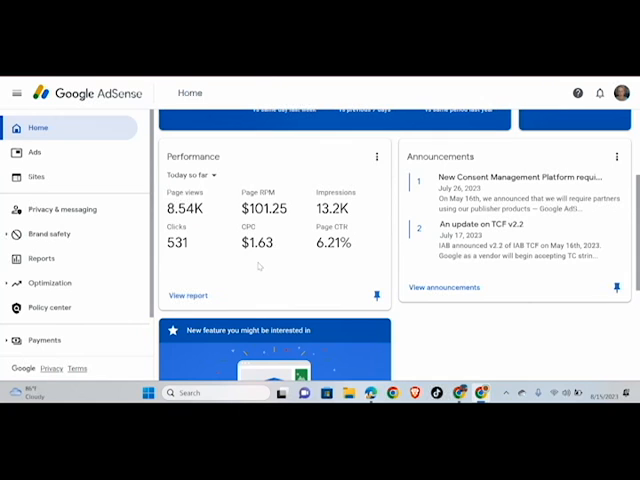
{"action": "mouse_move", "coordinate": [243, 277]}
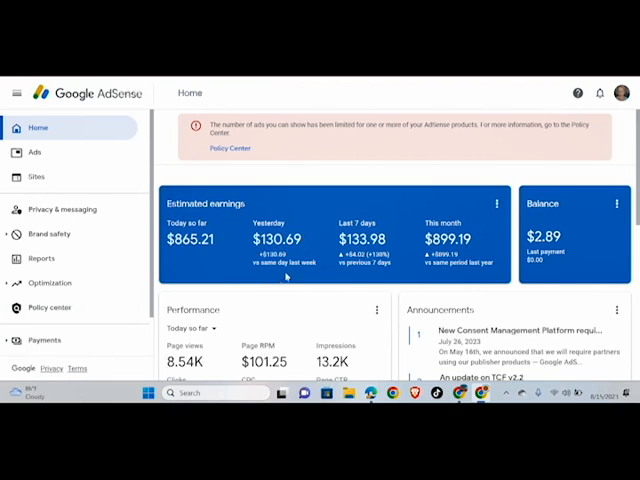
{"action": "scroll", "scroll_direction": "down", "scroll_amount": 3}
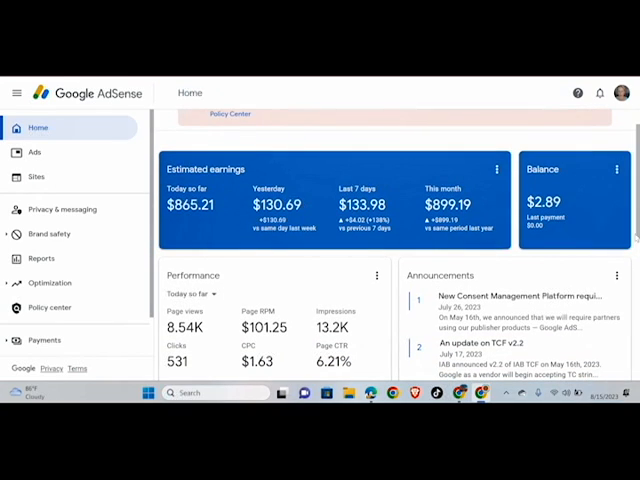
{"action": "scroll", "scroll_direction": "down", "scroll_amount": 3}
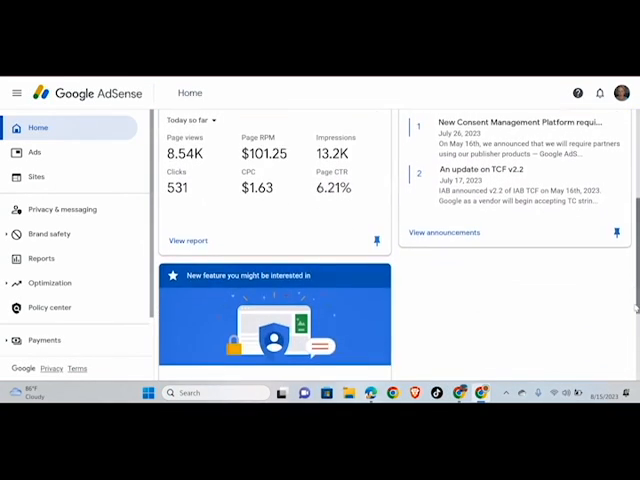
{"action": "scroll", "scroll_direction": "down", "scroll_amount": 3}
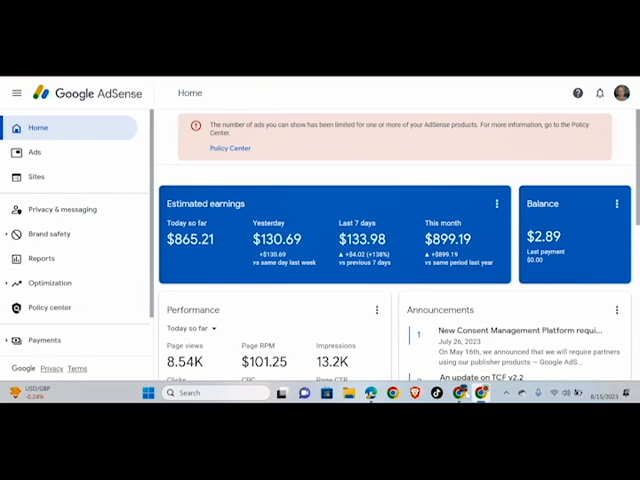
{"action": "scroll", "scroll_direction": "down", "scroll_amount": 3}
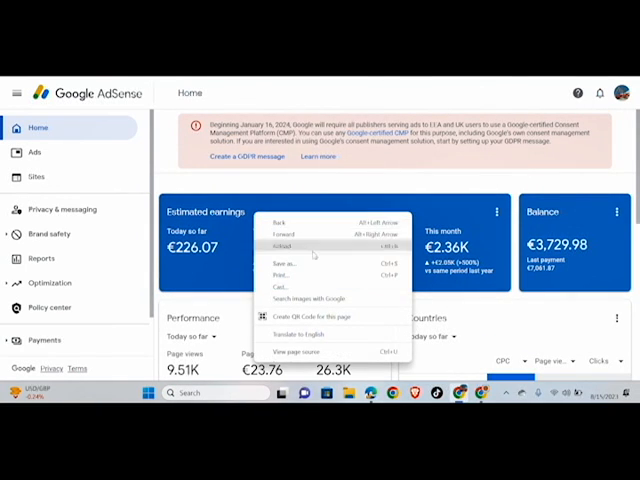
Reload the euro account's dashboard and scroll to its Performance and Countries cards.
{"action": "left_click", "coordinate": [282, 246]}
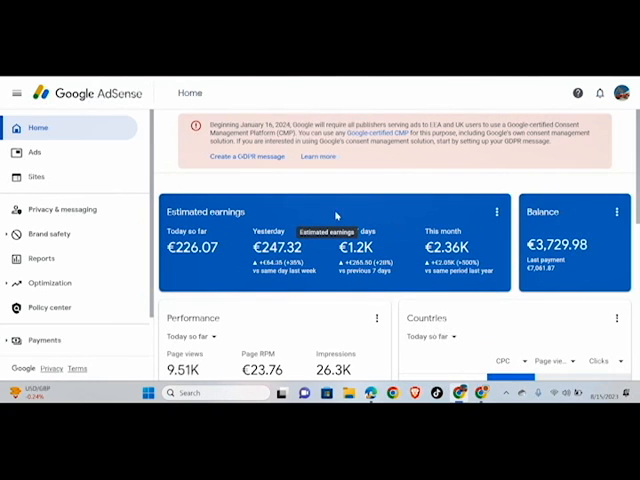
{"action": "scroll", "scroll_direction": "down", "scroll_amount": 3}
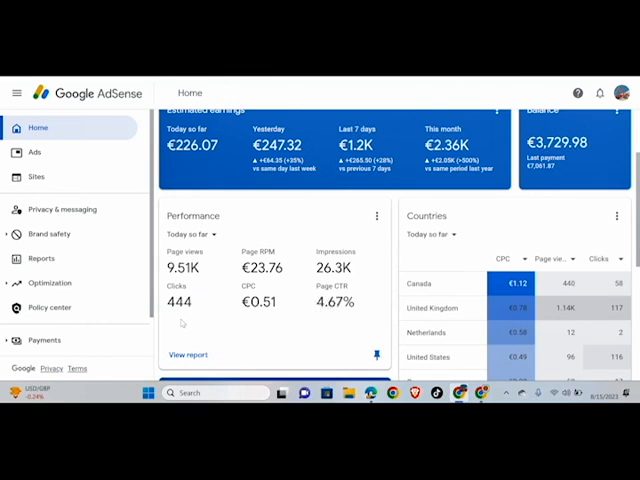
{"action": "mouse_move", "coordinate": [255, 335]}
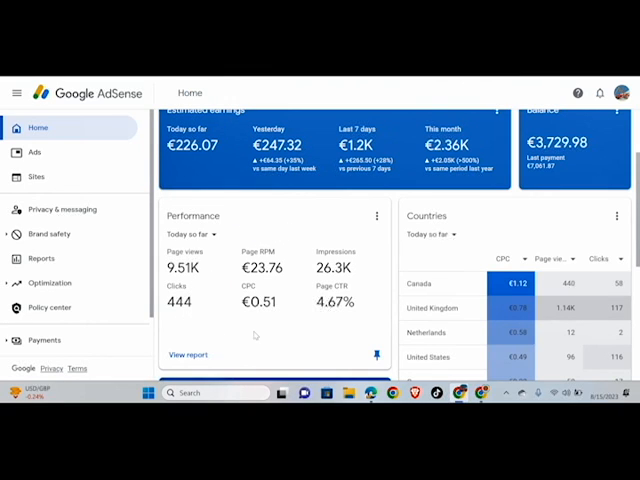
{"action": "mouse_move", "coordinate": [360, 305]}
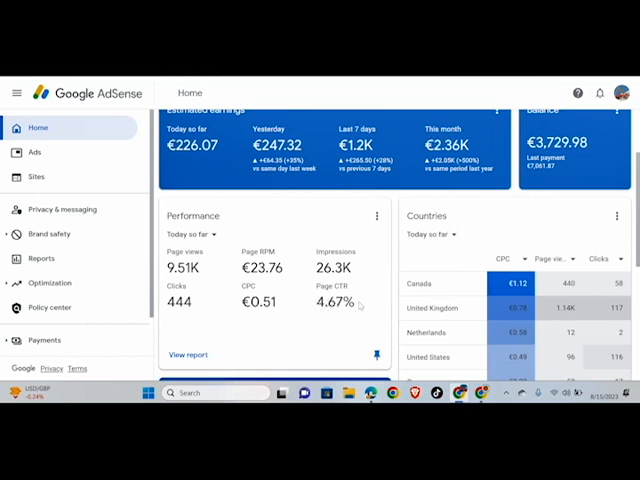
{"action": "scroll", "scroll_direction": "down", "scroll_amount": 3}
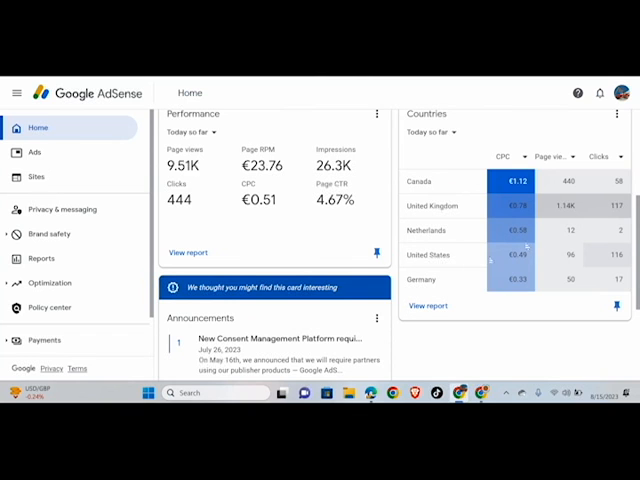
{"action": "scroll", "scroll_direction": "down", "scroll_amount": 3}
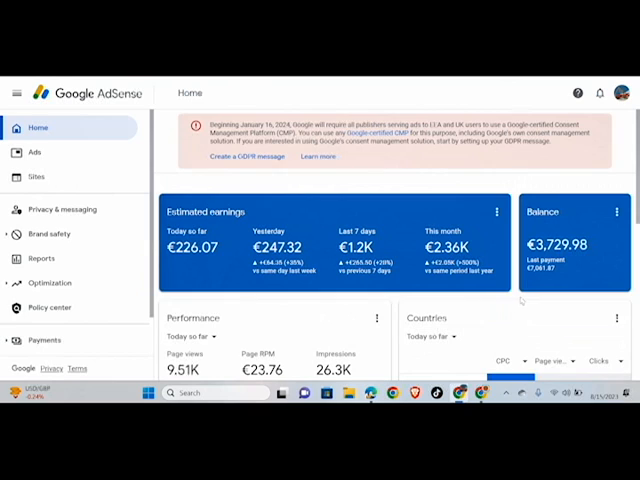
{"action": "mouse_move", "coordinate": [535, 287]}
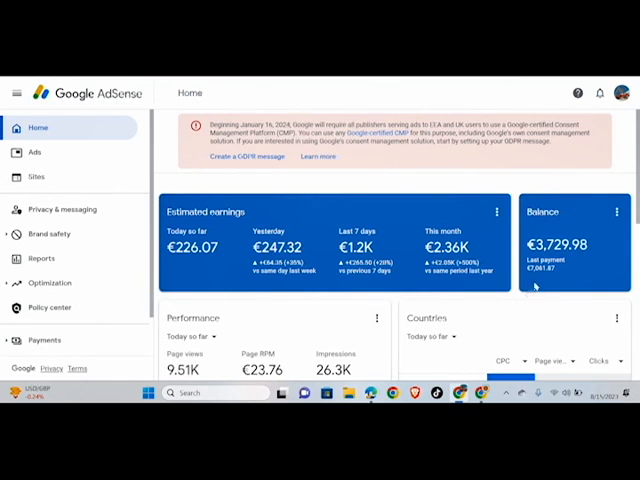
{"action": "mouse_move", "coordinate": [482, 342]}
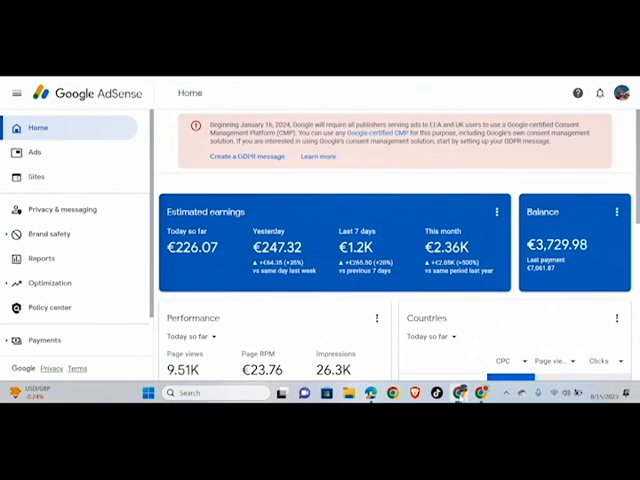
{"action": "scroll", "scroll_direction": "down", "scroll_amount": 3}
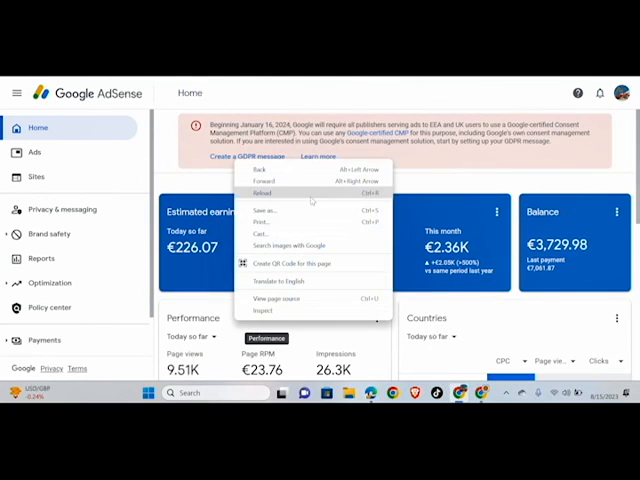
Reload the euro dashboard again and scroll down to Performance and Countries.
{"action": "left_click", "coordinate": [262, 192]}
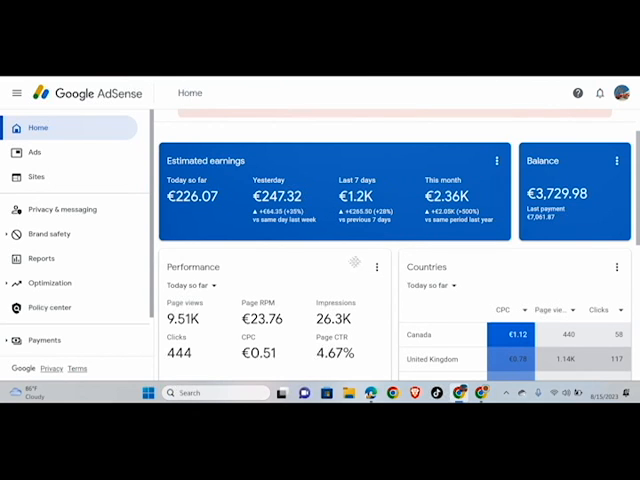
{"action": "scroll", "scroll_direction": "down", "scroll_amount": 3}
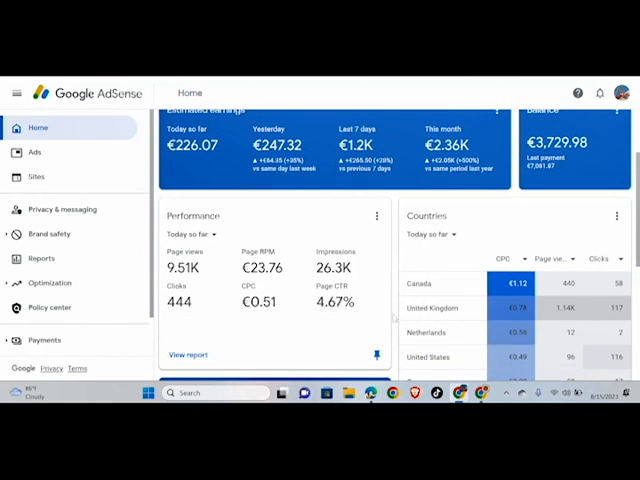
{"action": "scroll", "scroll_direction": "down", "scroll_amount": 3}
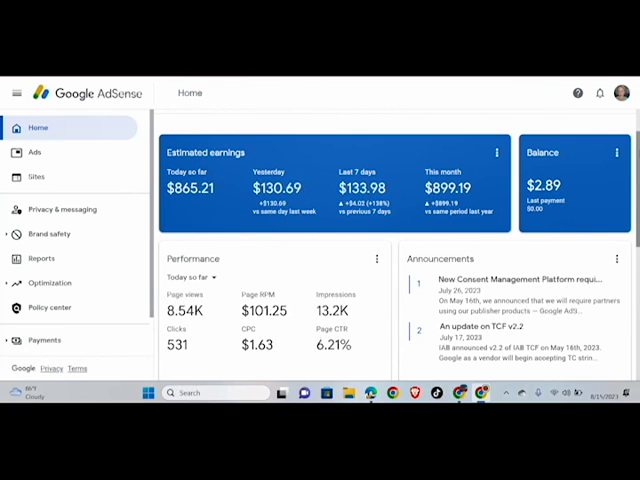
Scroll the $865.21 dashboard, then scroll the euro account to its Canada-led Countries table.
{"action": "scroll", "scroll_direction": "down", "scroll_amount": 3}
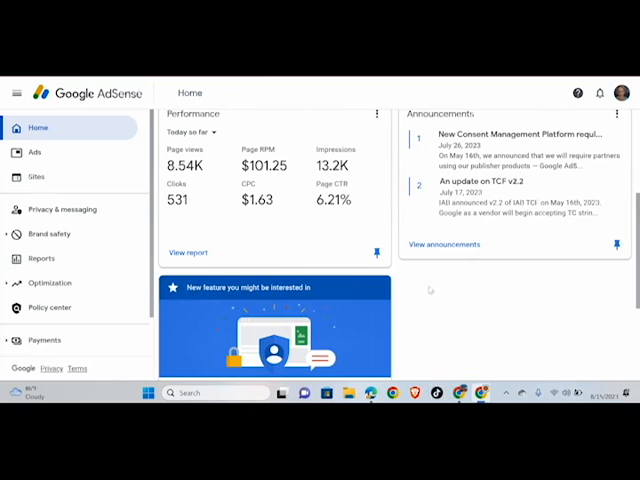
{"action": "scroll", "scroll_direction": "up", "scroll_amount": 3}
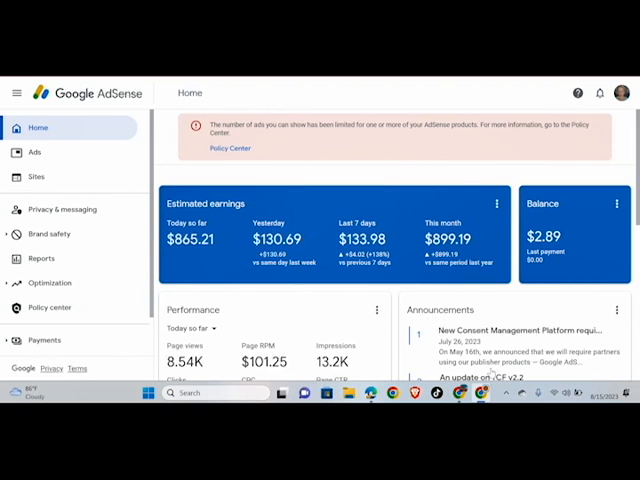
{"action": "scroll", "scroll_direction": "down", "scroll_amount": 3}
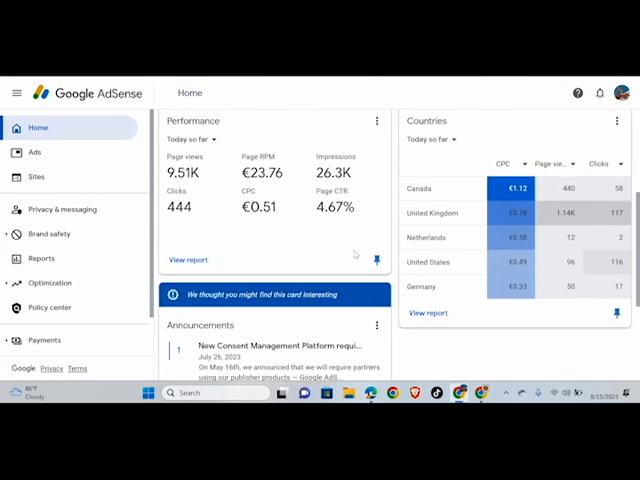